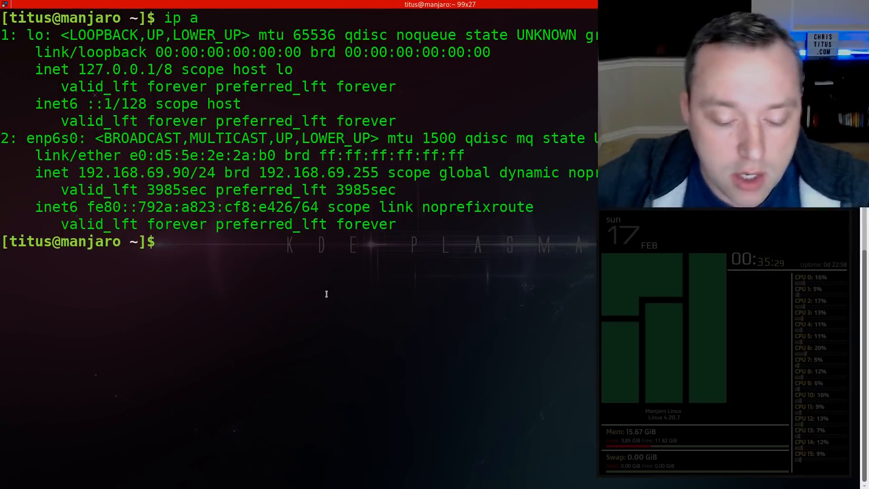
Run ifconfig to list the enp6s0 and loopback interfaces, then start typing net-tools
text(ifconfig)
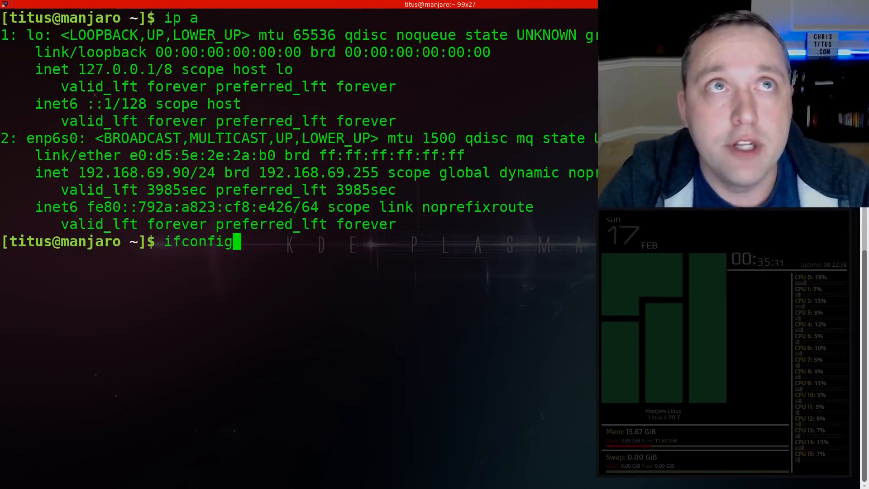
key(ctrl+l)
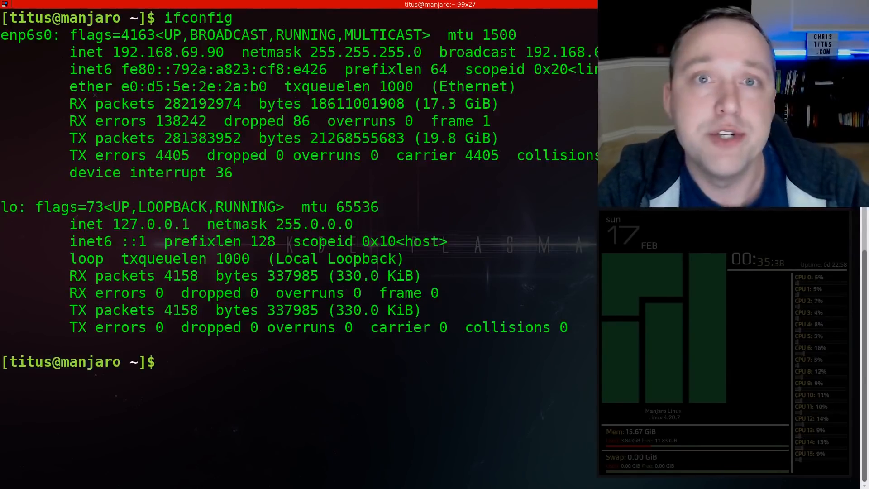
text(ne)
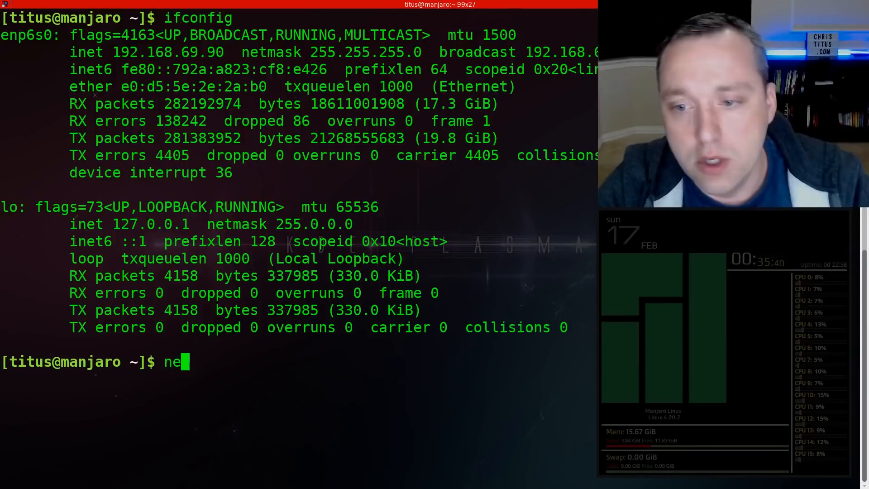
text(t-tools)
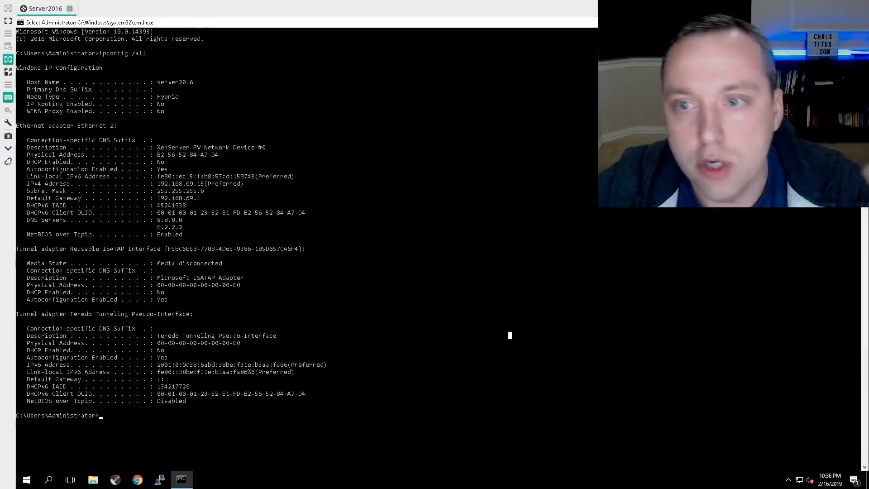
mouse_move(377, 355)
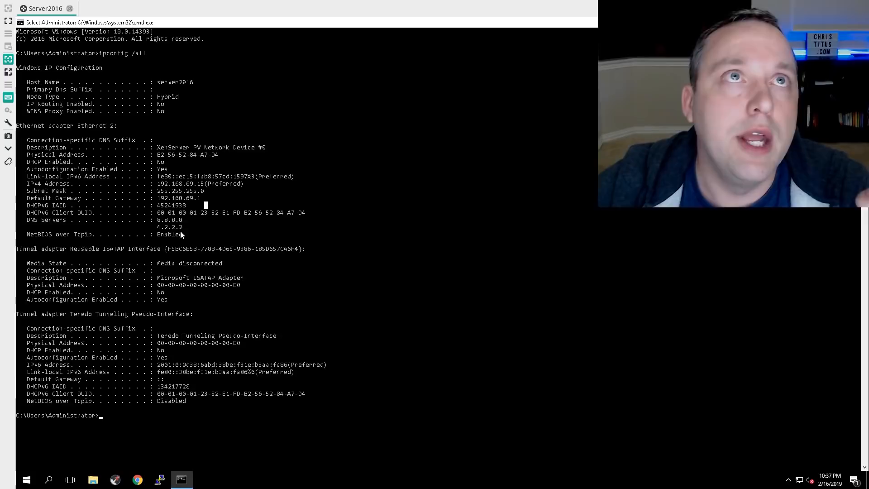
mouse_move(221, 263)
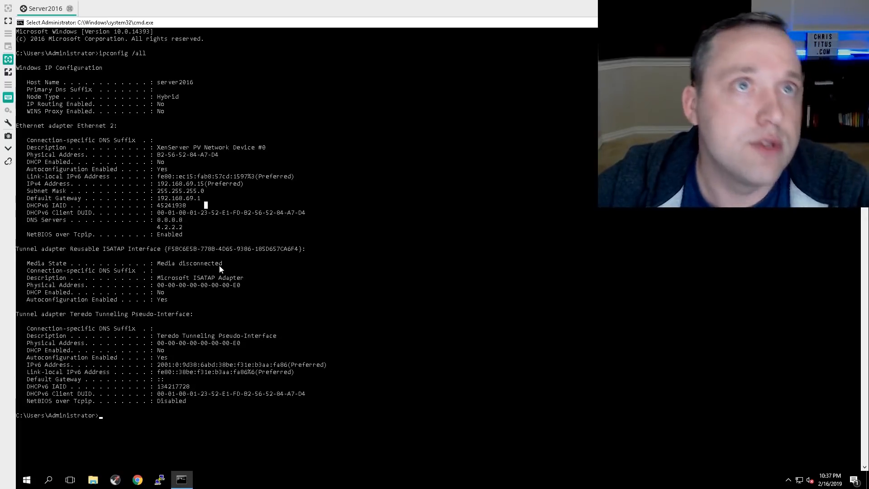
mouse_move(243, 270)
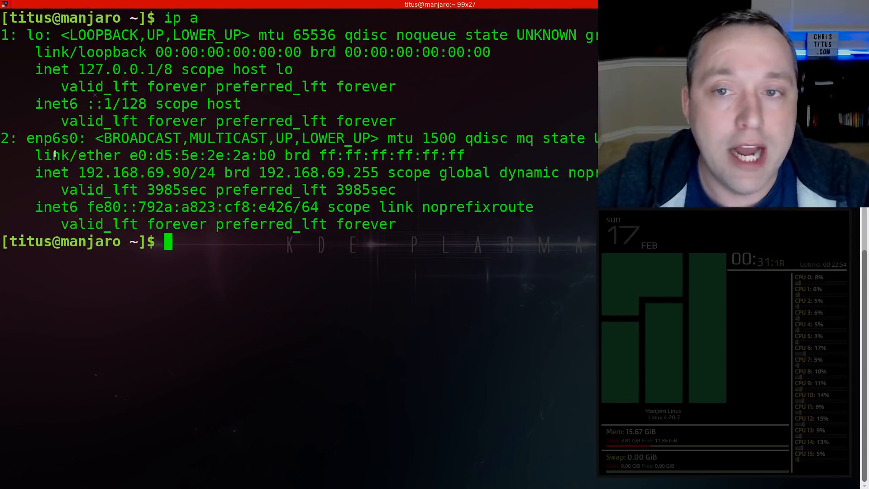
Highlight the enp6s0 interface name in the ip a listing
double_click(50, 138)
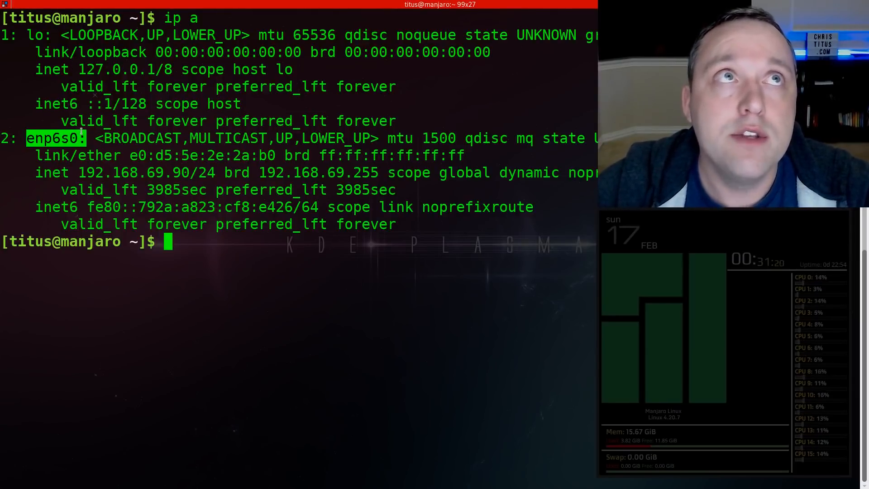
mouse_move(116, 150)
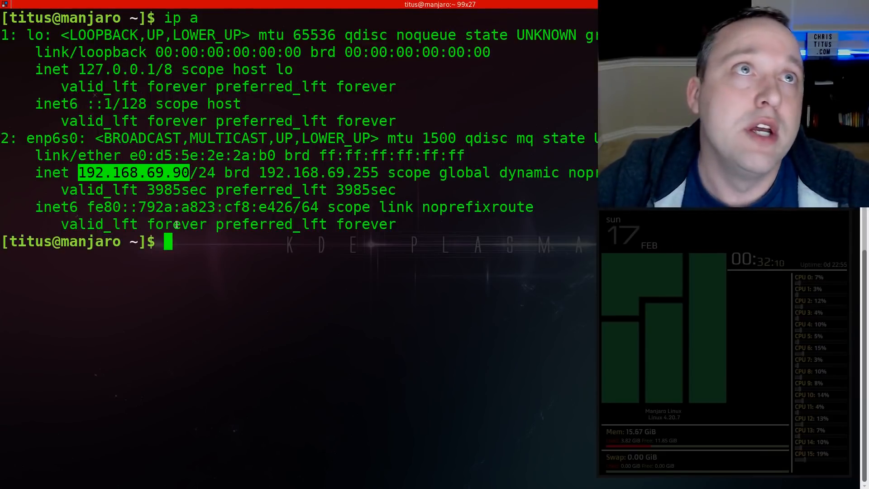
mouse_move(158, 214)
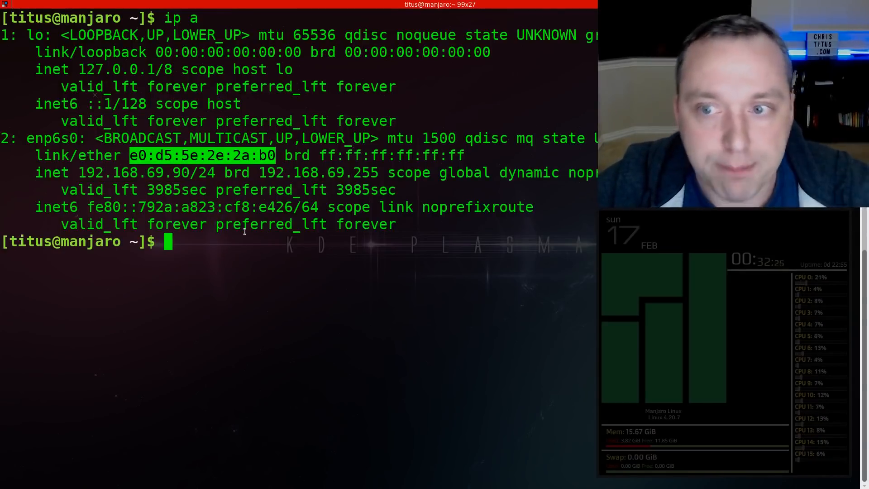
mouse_move(230, 265)
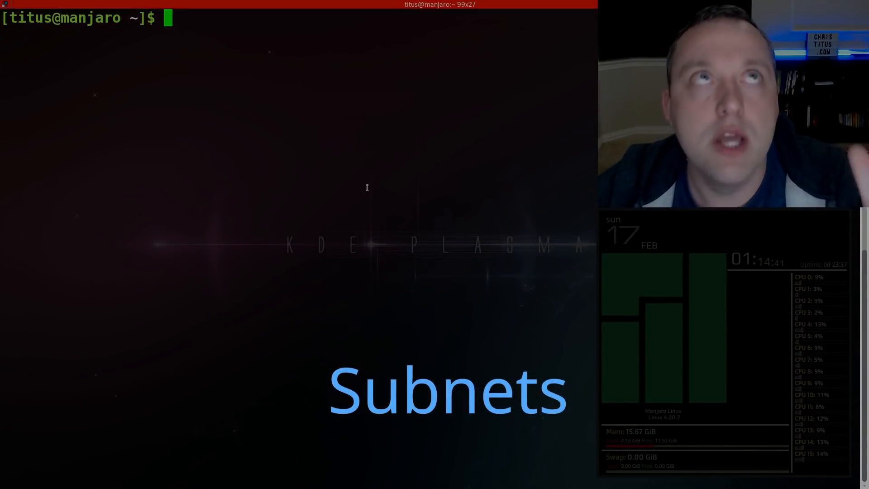
Run ifconfig for enp6s0 and loopback statistics, then begin the ip a command
text(ifconfig)
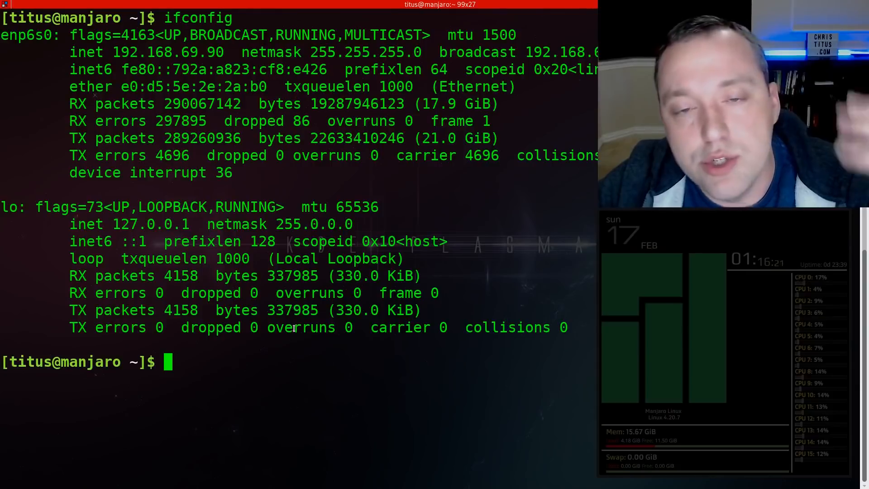
text(ip a)
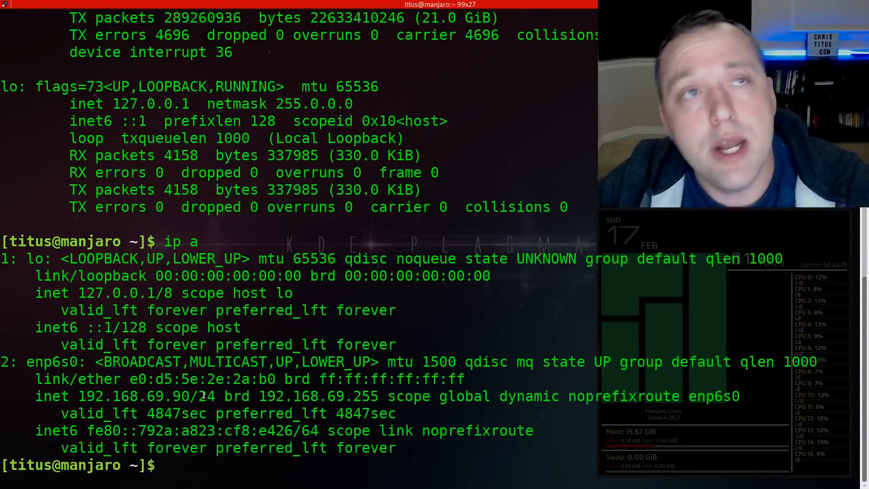
Highlight the /24 prefix of the 192.168.69.90 address
double_click(207, 396)
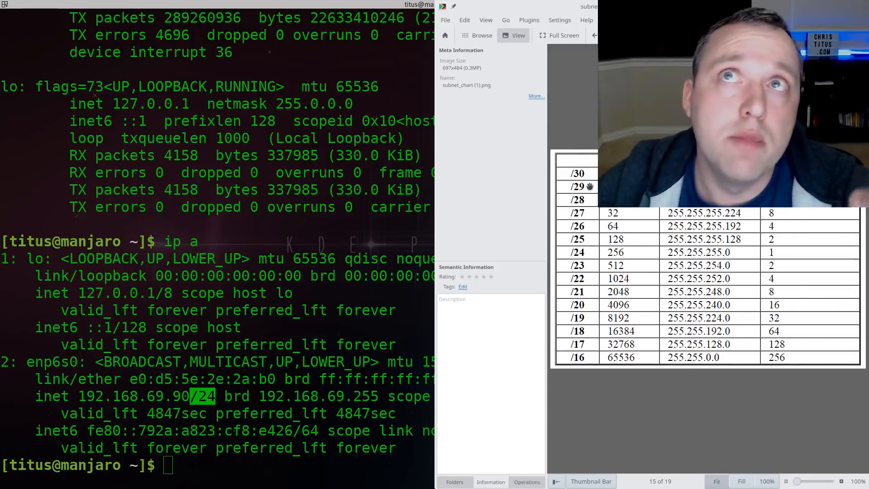
mouse_move(572, 173)
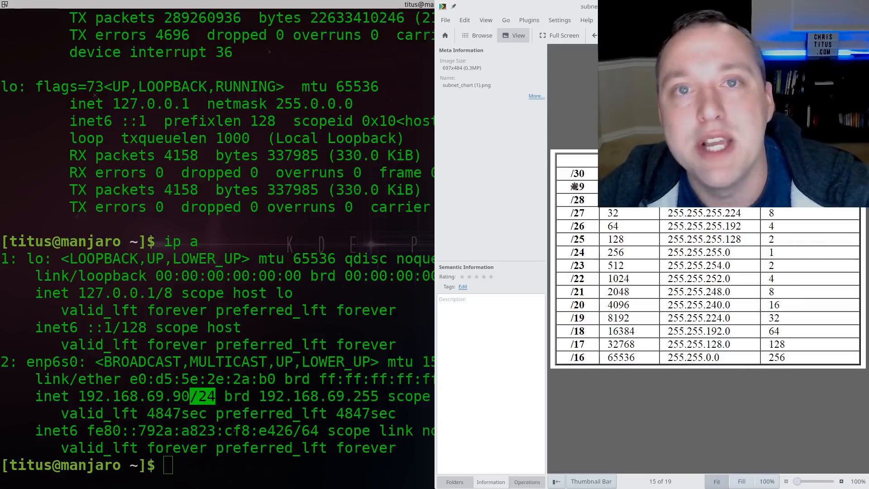
mouse_move(563, 190)
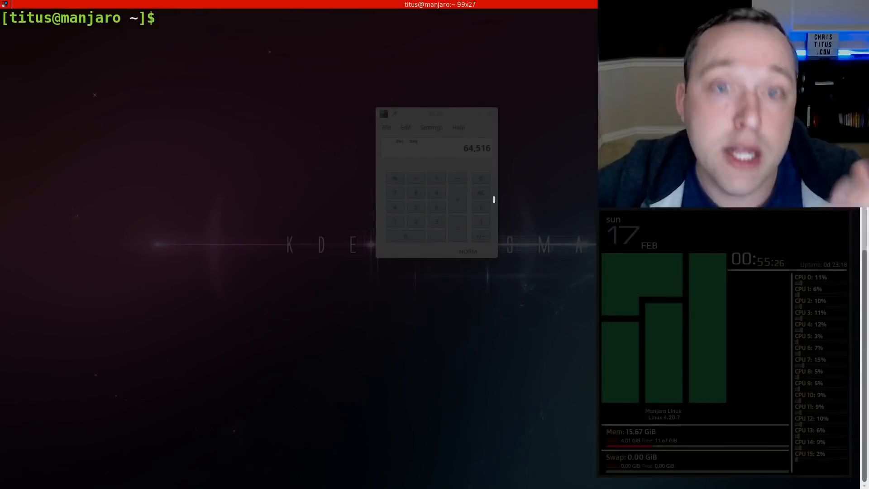
Run ifconfig, ip a and ip route to show enp6s0 at 192.168.69.90/24 and its routes
text(ifconfig)
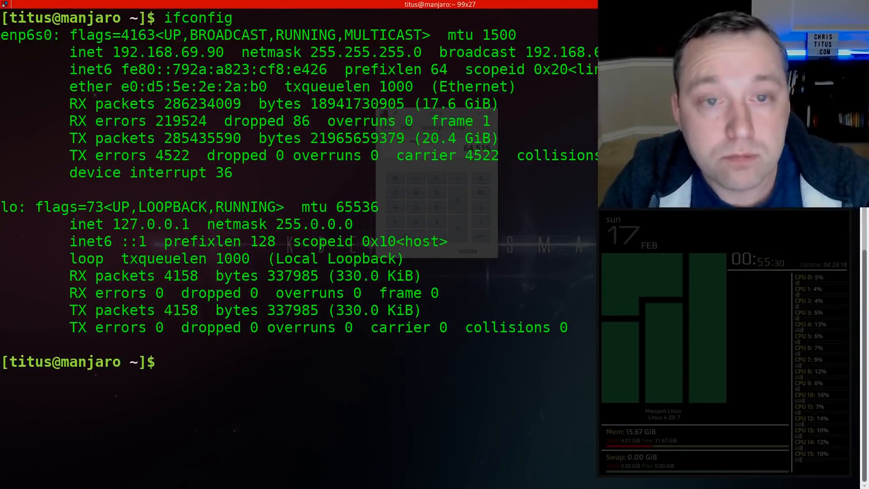
text(ip a)
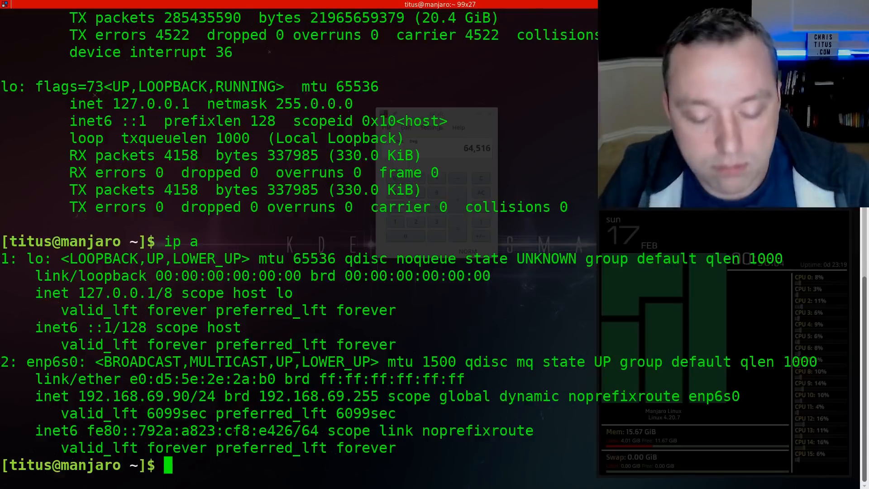
text(ip route)
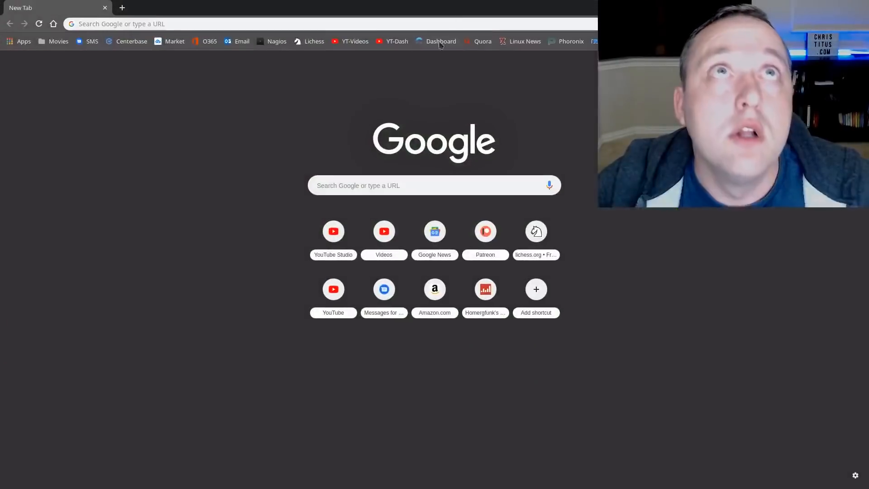
Browse to the pfSense router at 192.168.69.1 and sign in as admin
text(192.168.69.8)
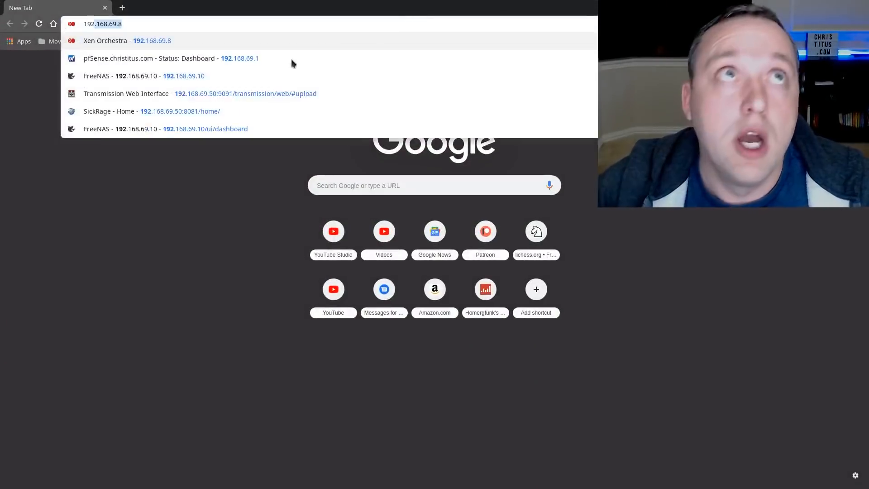
click(159, 58)
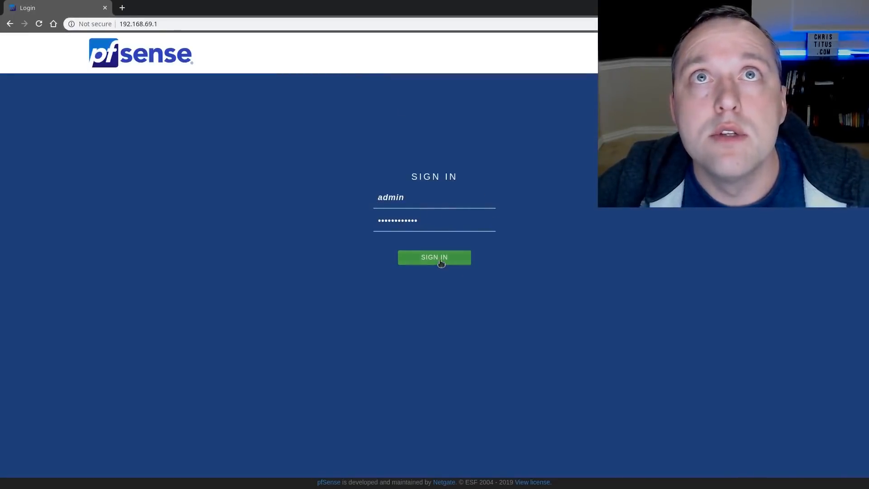
click(434, 257)
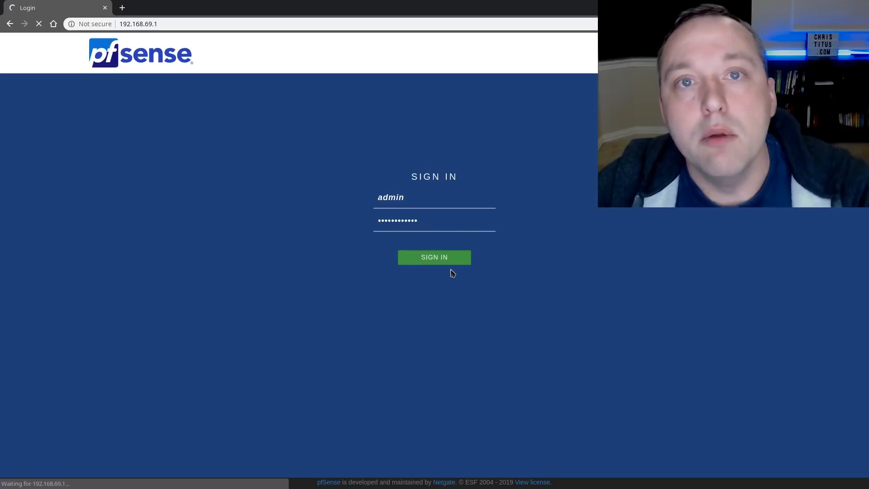
click(434, 257)
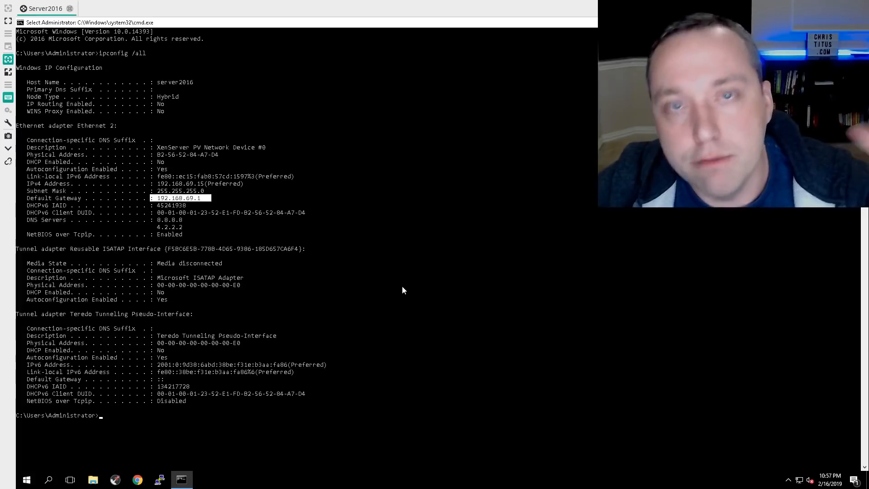
mouse_move(400, 299)
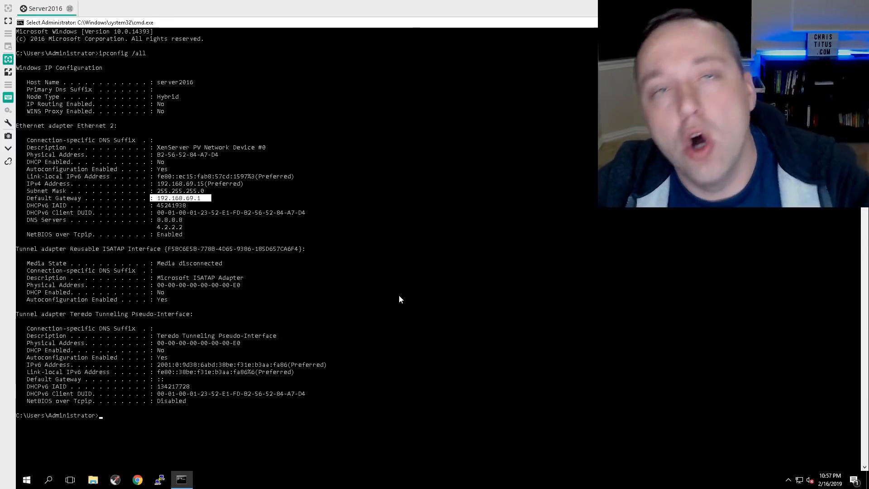
Run ipconfig to show IPv4 192.168.69.15 and gateway 192.168.69.1
text(ipconfig)
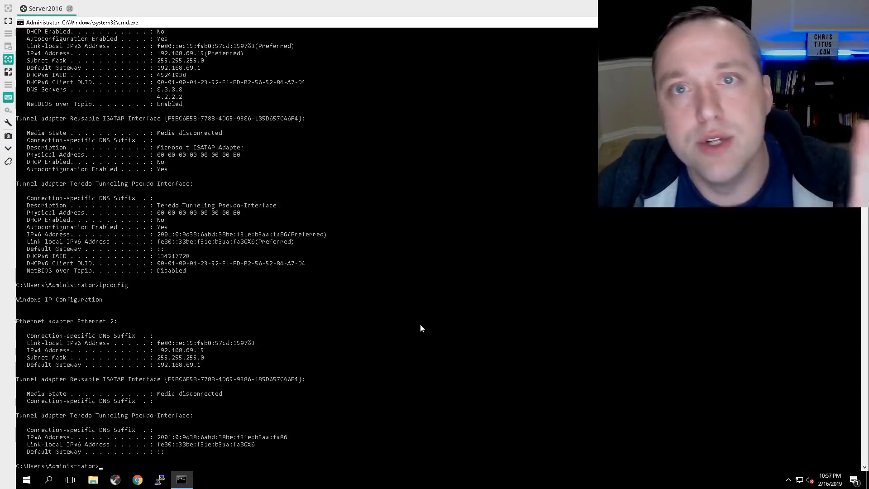
mouse_move(426, 328)
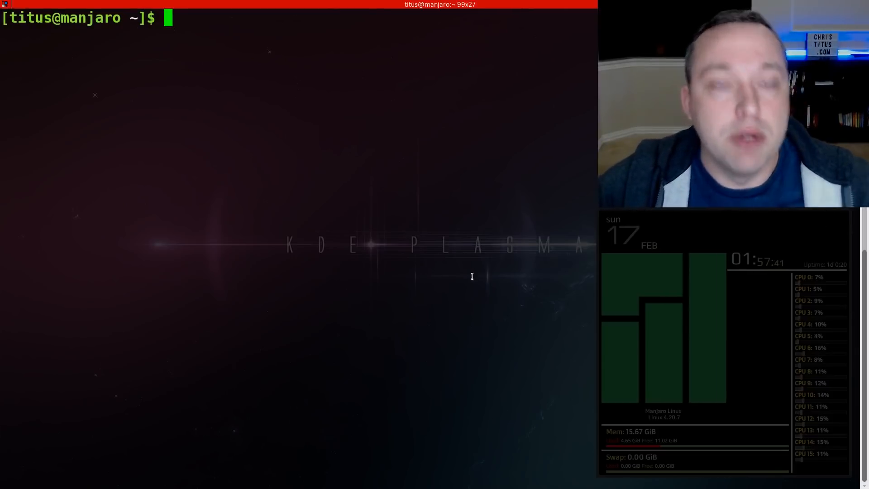
text(ping www.google.com)
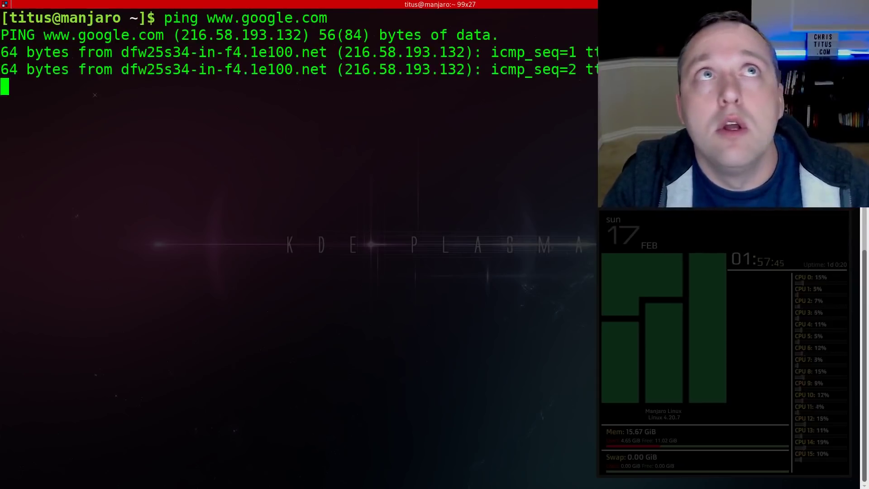
key(ctrl+c)
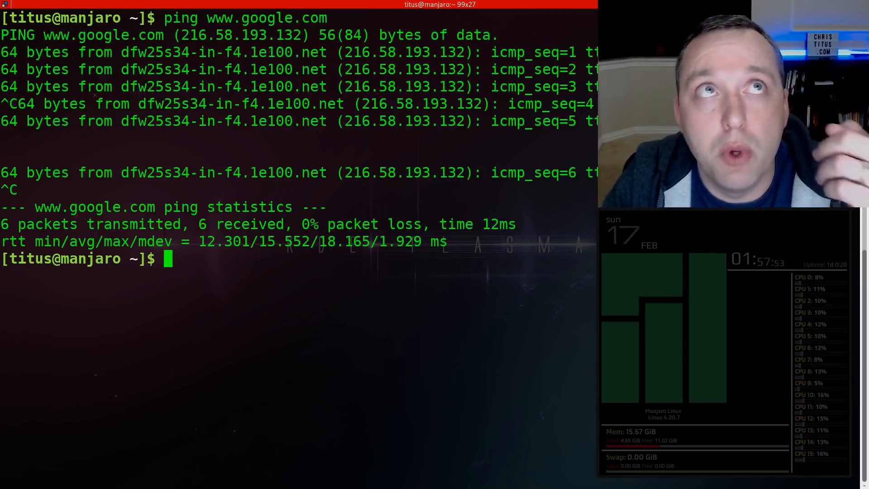